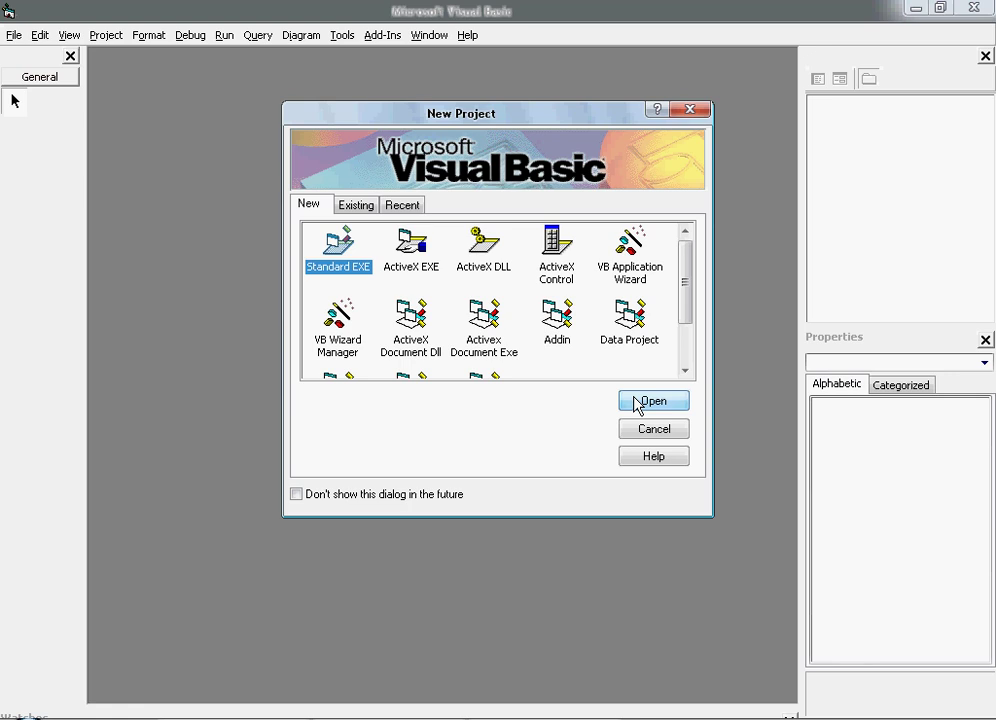
- Start a new Standard EXE project with a blank Form1 in the designer
click(652, 400)
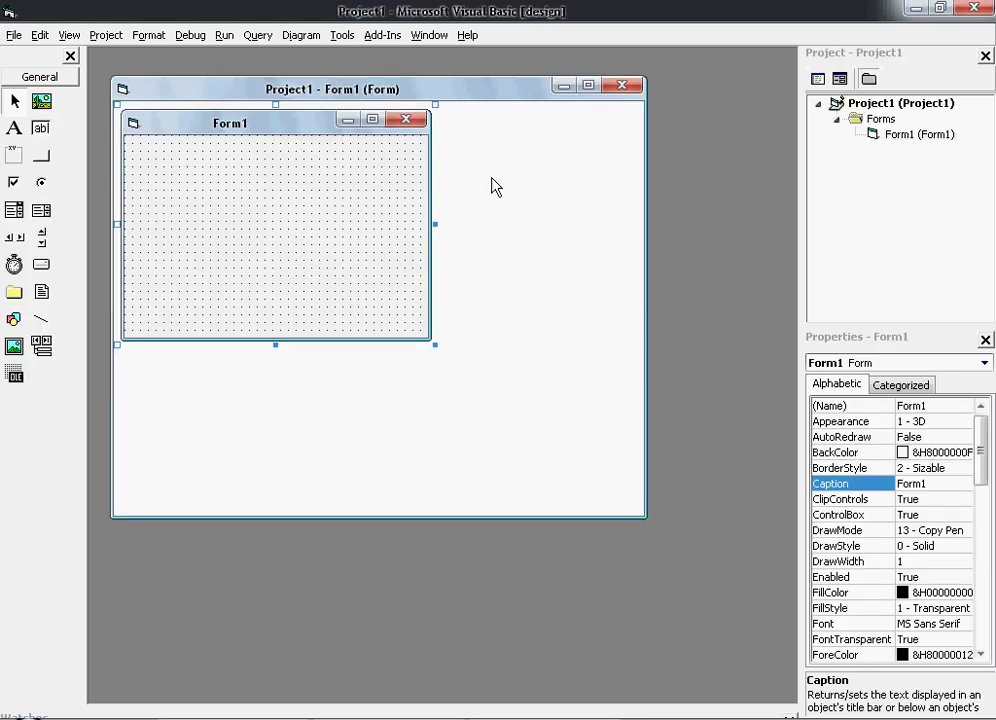
mouse_move(14, 180)
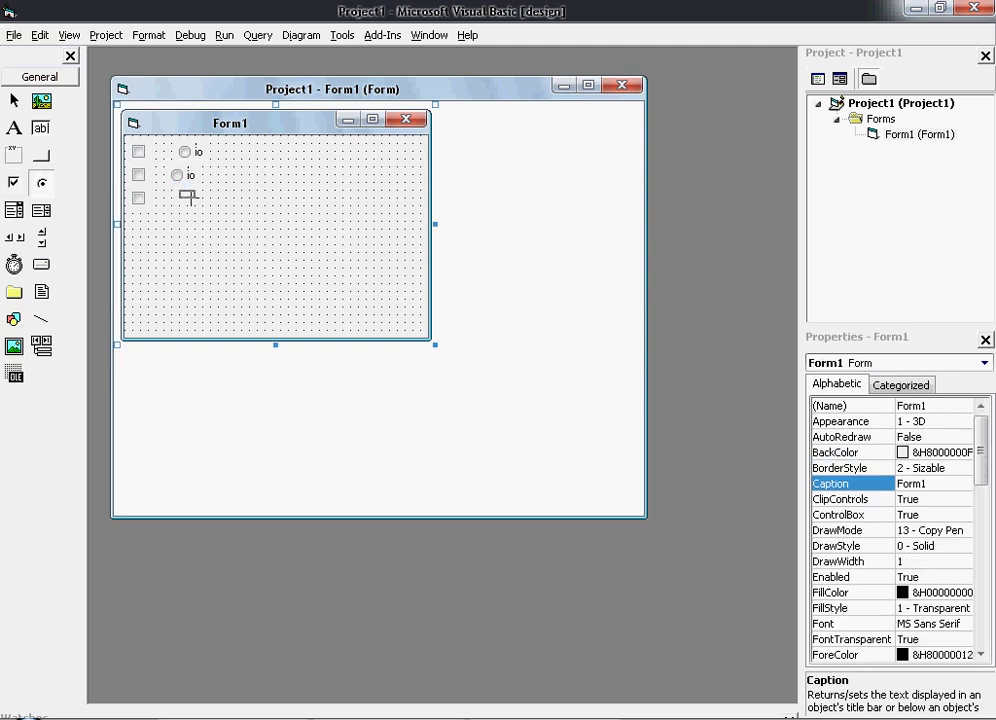
- Place three checkboxes and three option buttons in two columns on Form1
click(184, 198)
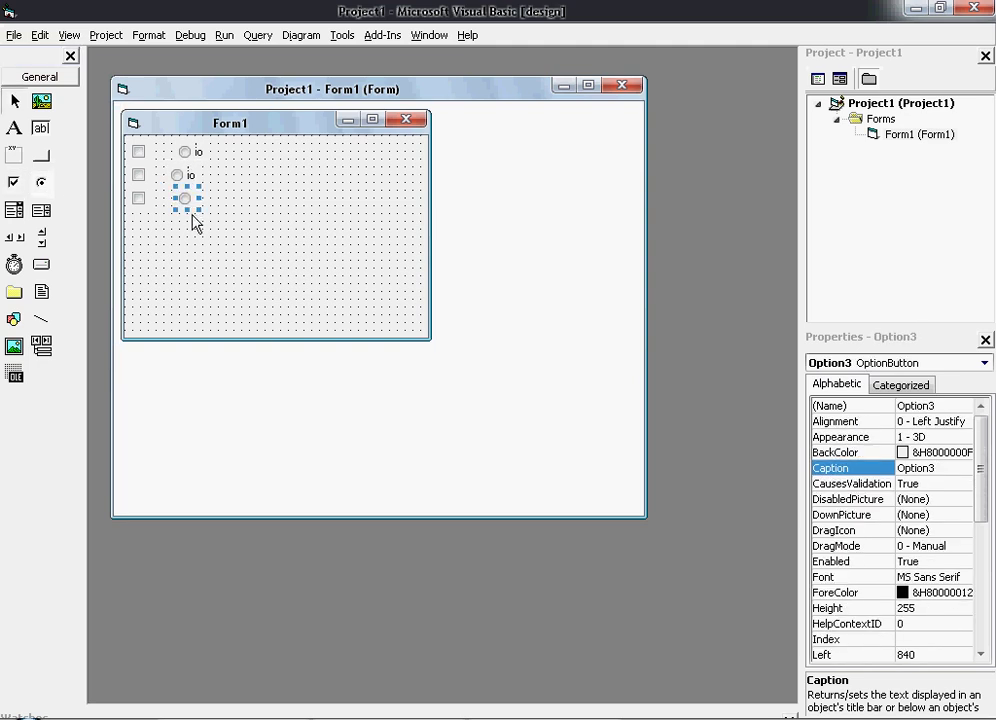
click(184, 152)
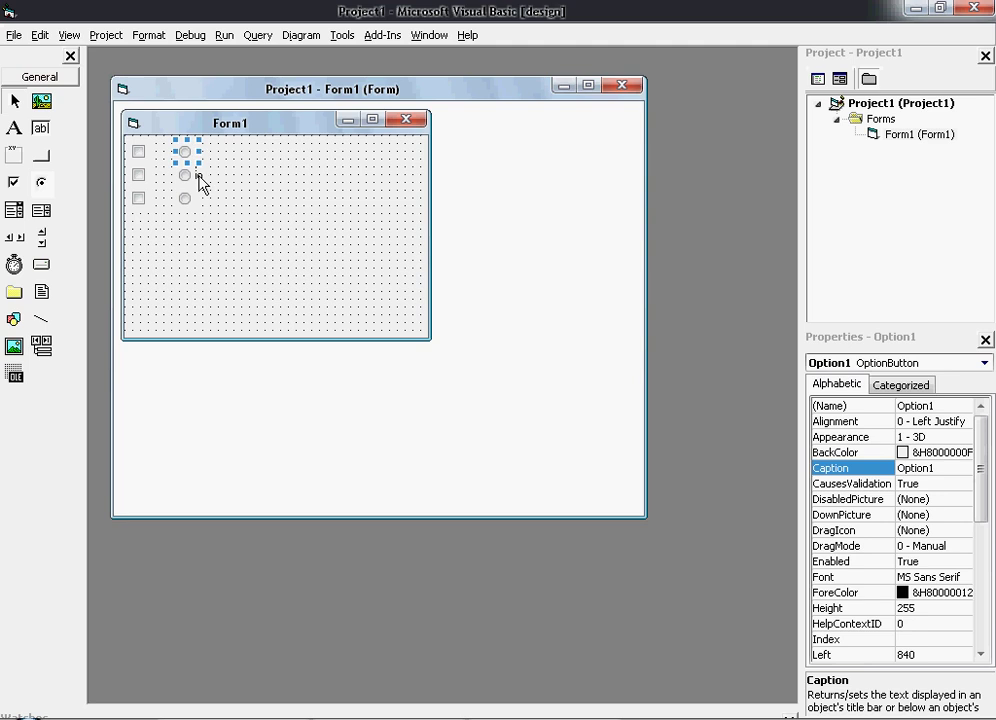
click(184, 176)
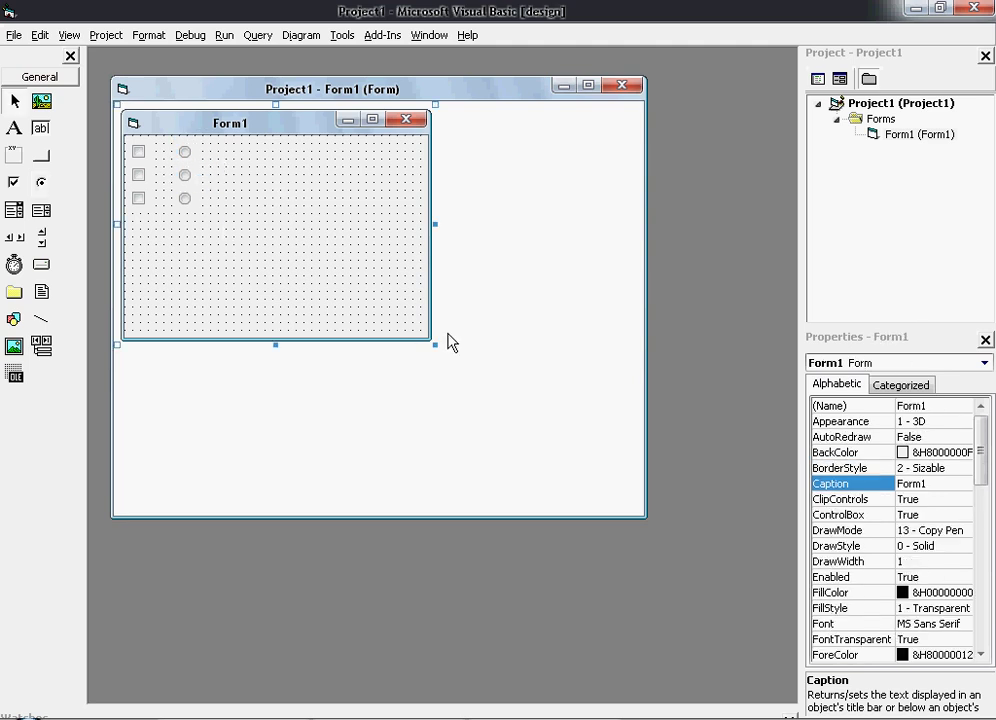
- Shrink Form1 around its six controls, test-run it ticking all checkboxes, then end the run
drag(434, 344, 238, 238)
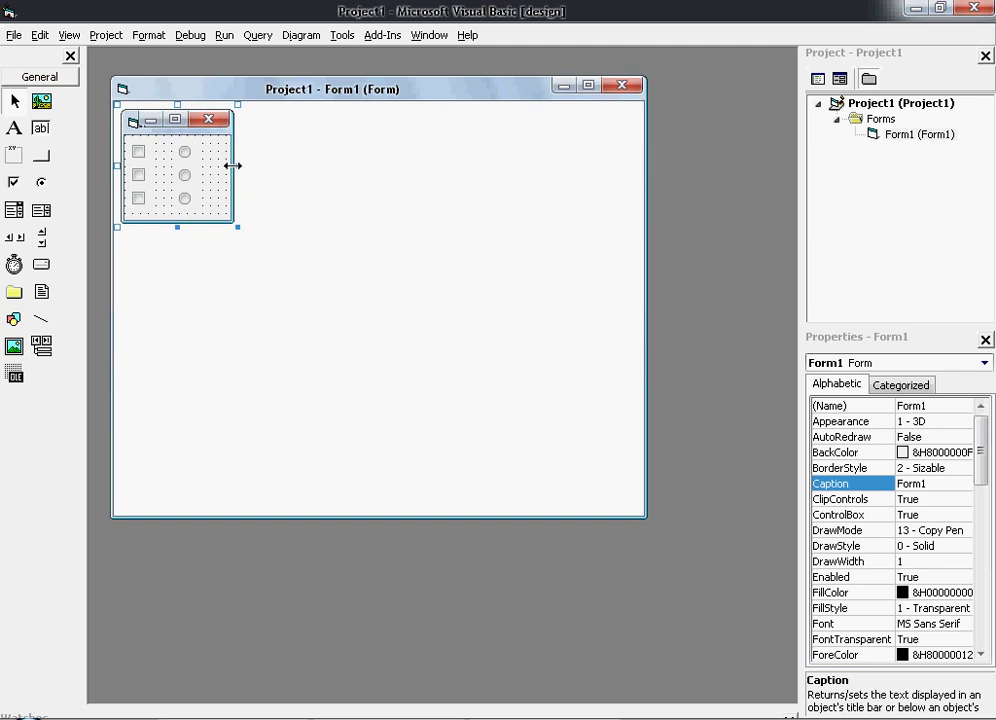
mouse_move(176, 168)
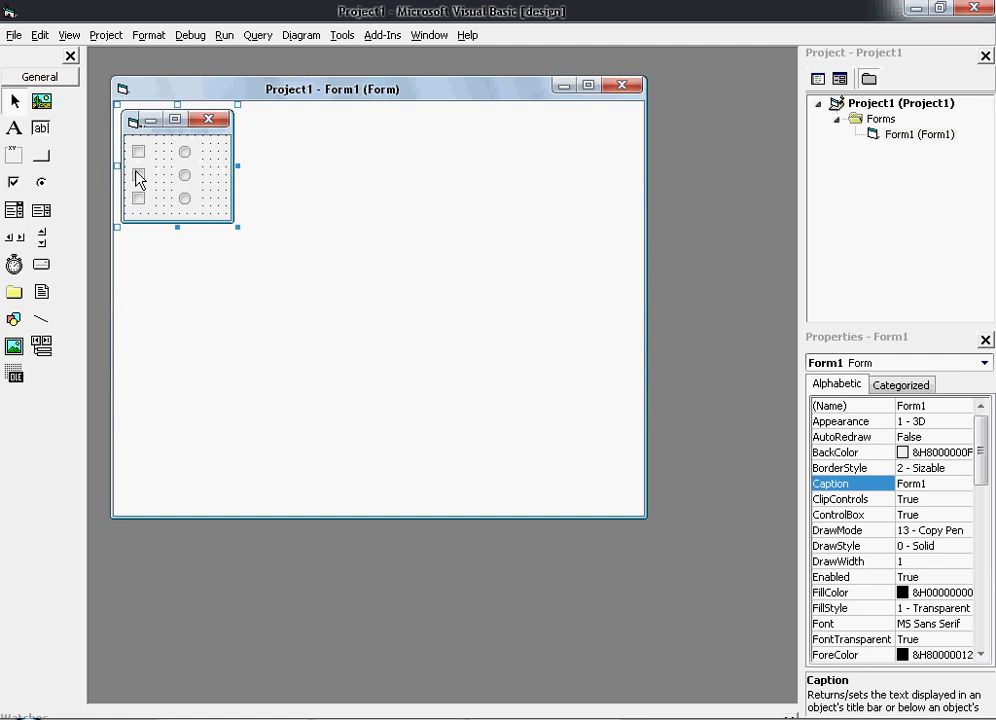
mouse_move(140, 210)
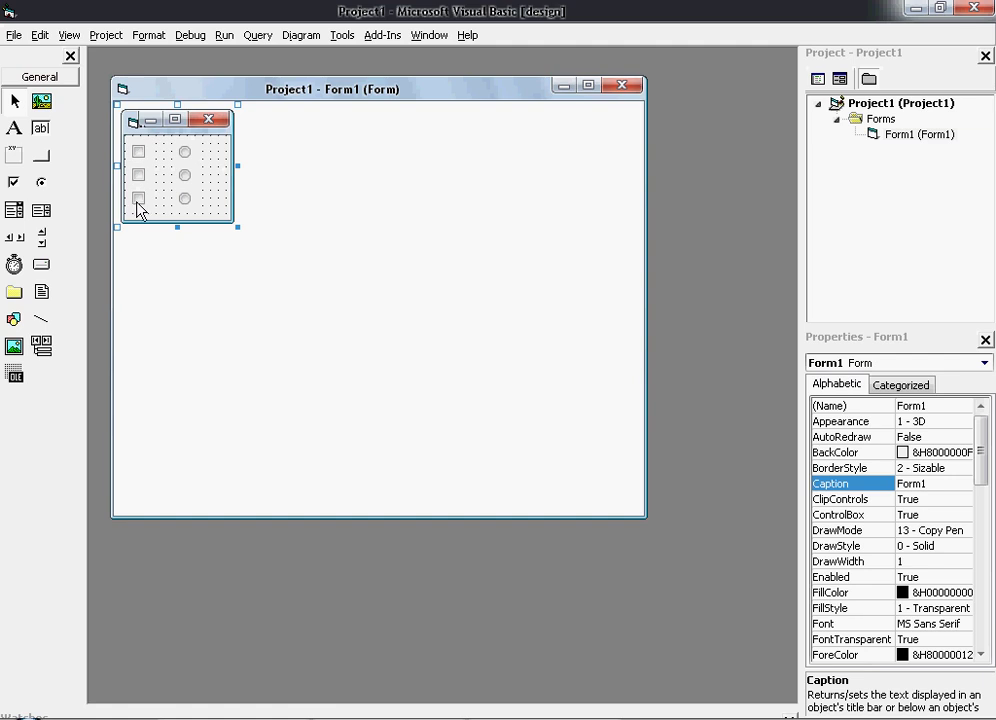
mouse_move(190, 216)
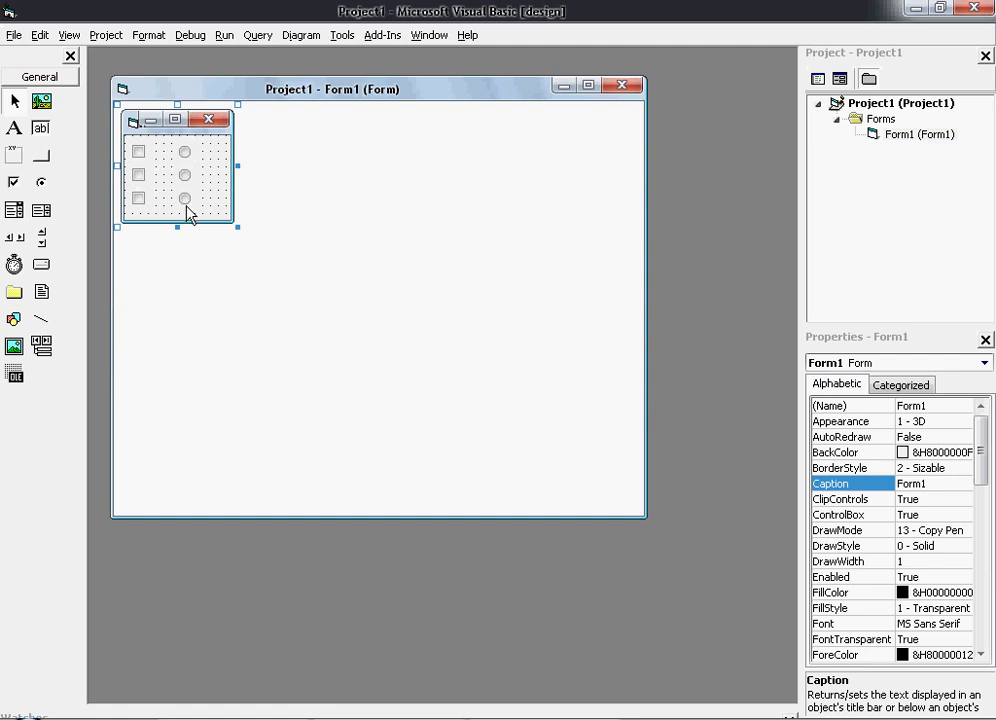
click(224, 36)
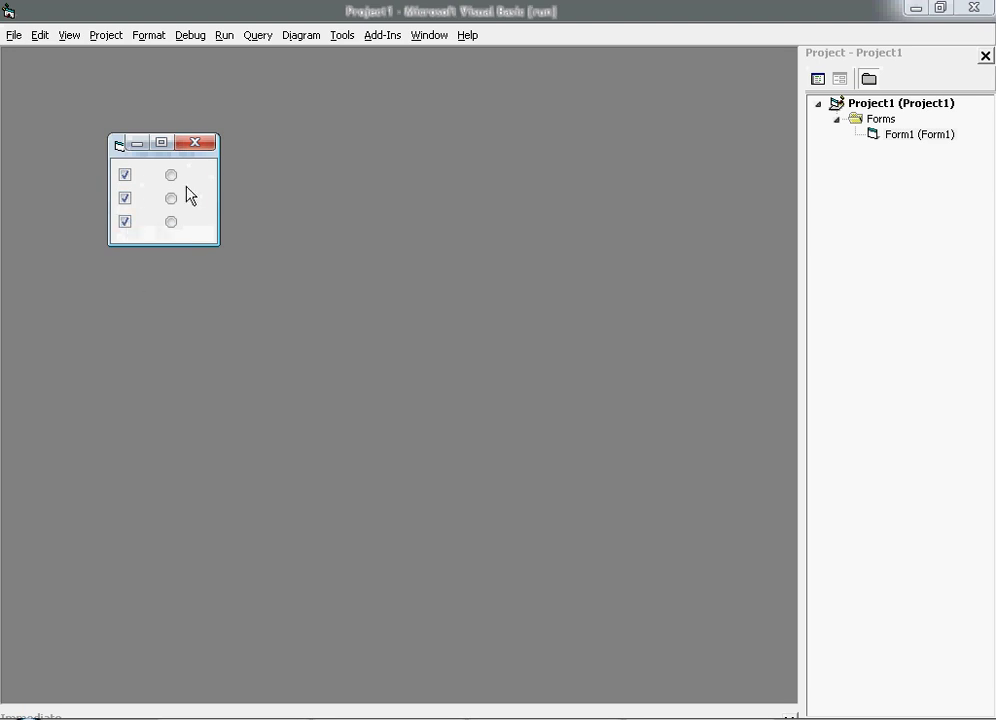
click(172, 220)
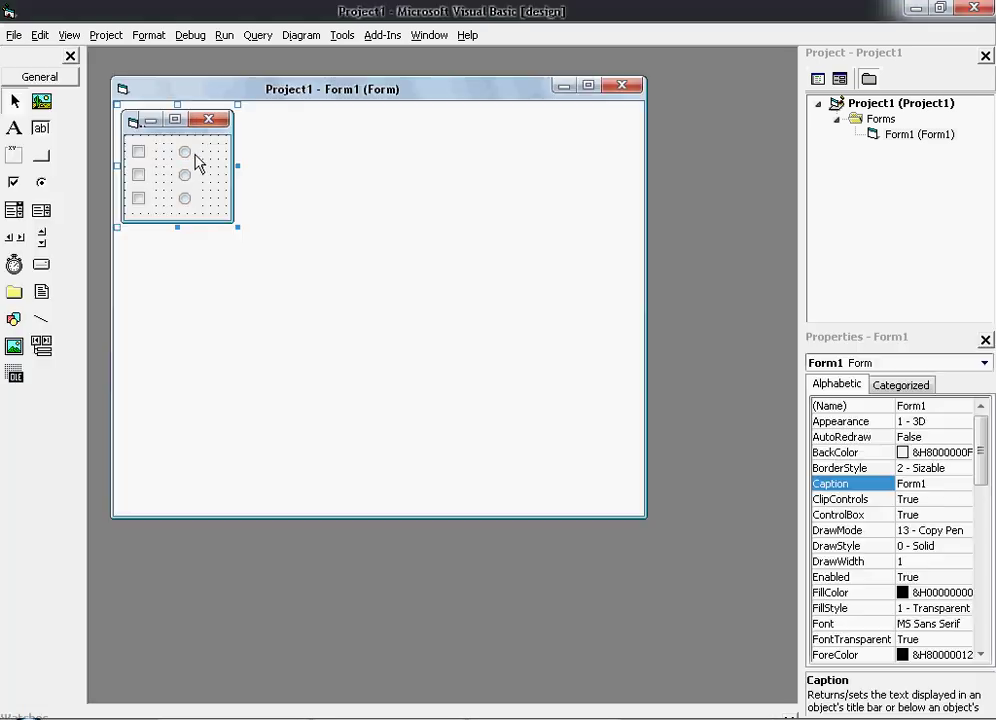
mouse_move(244, 172)
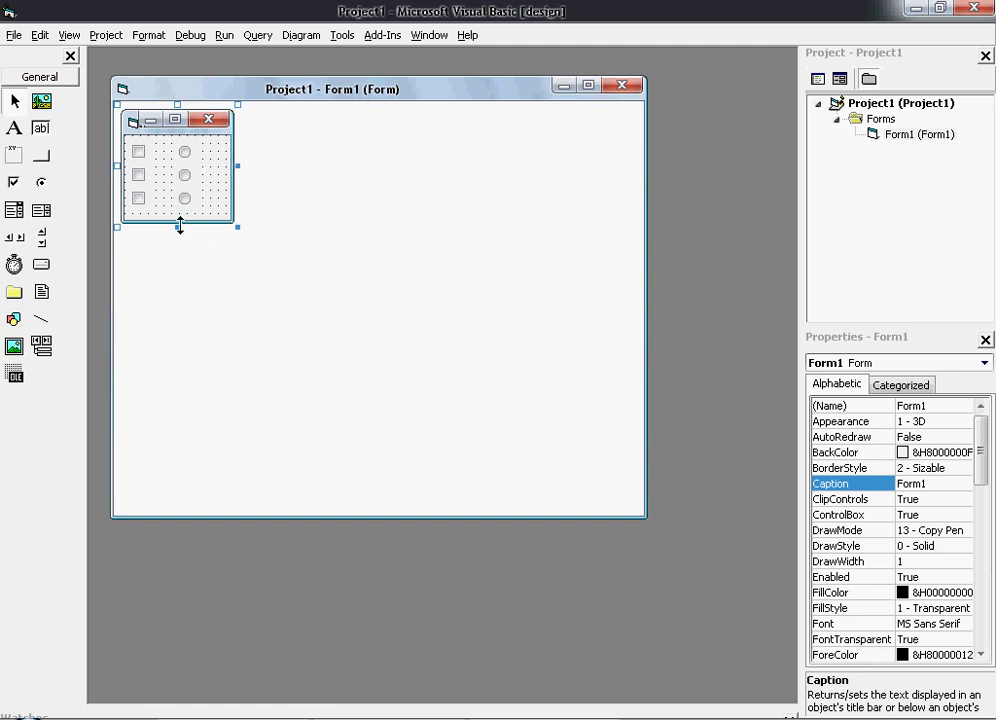
drag(178, 228, 178, 216)
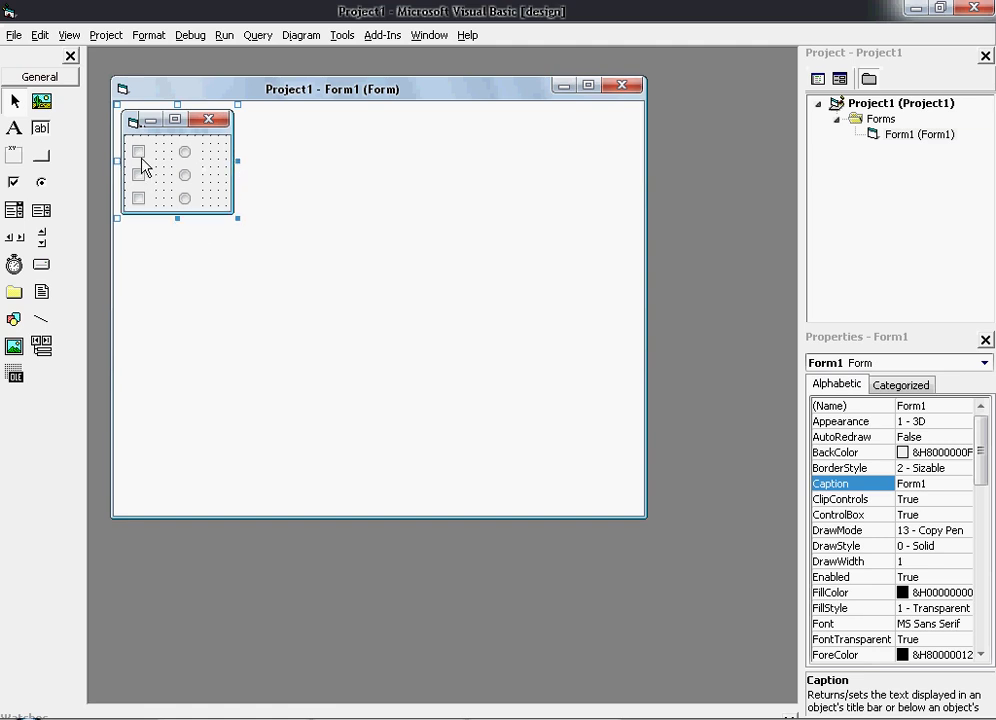
click(138, 204)
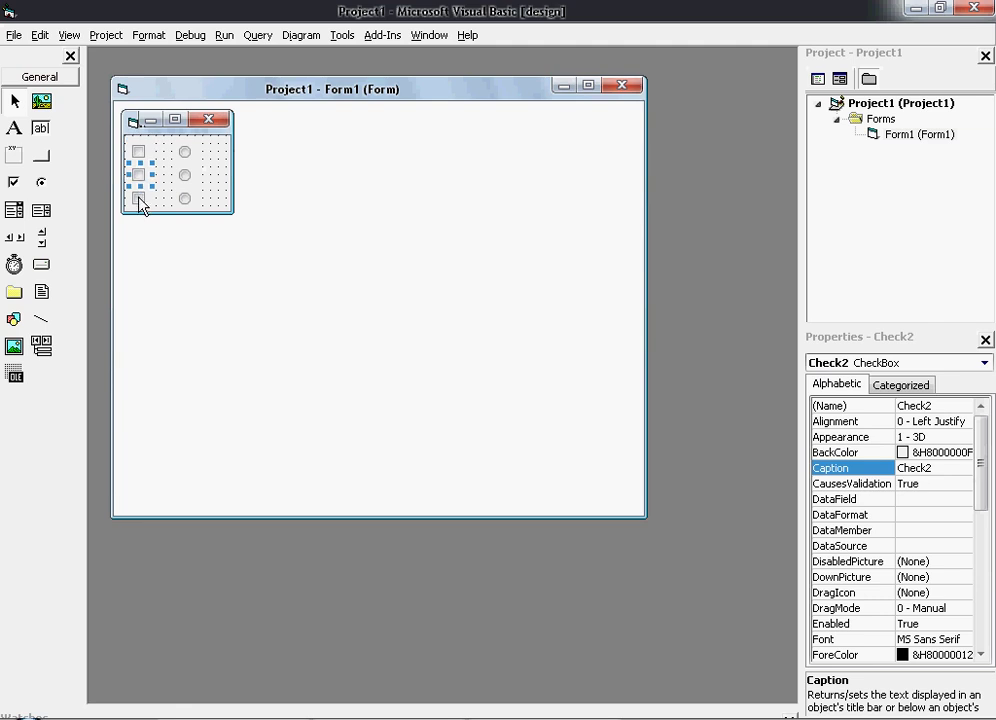
click(138, 152)
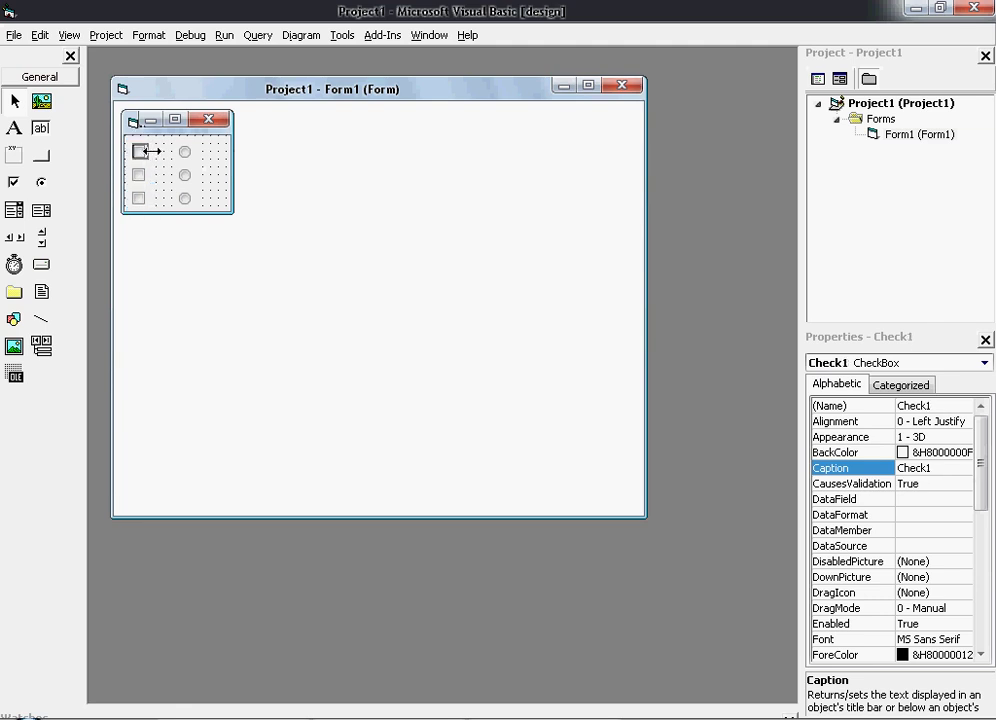
click(136, 198)
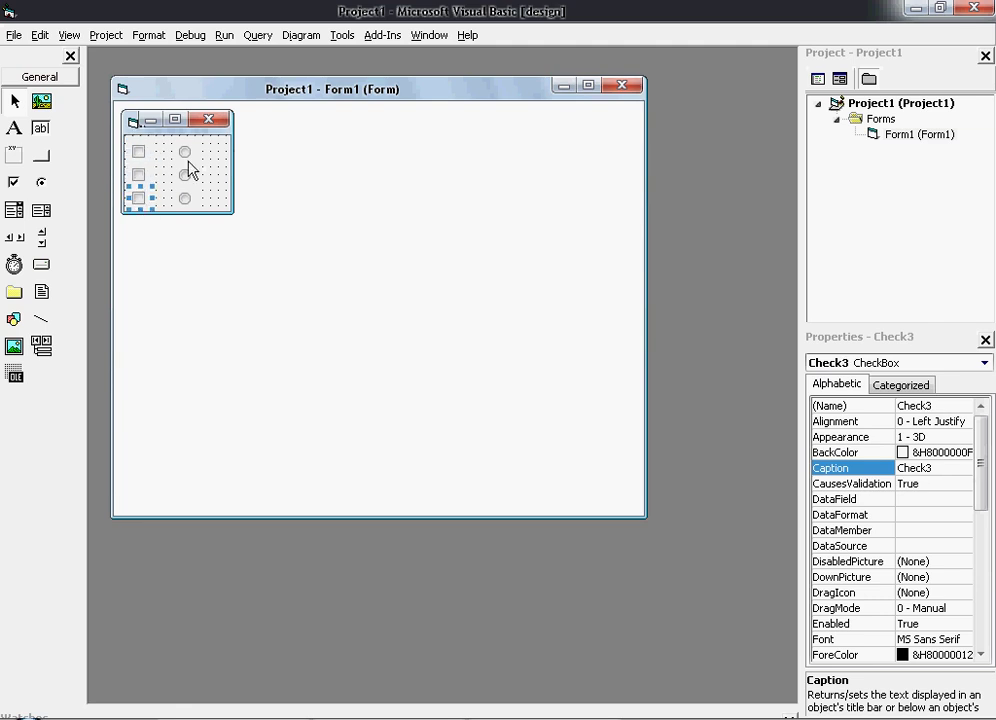
click(184, 150)
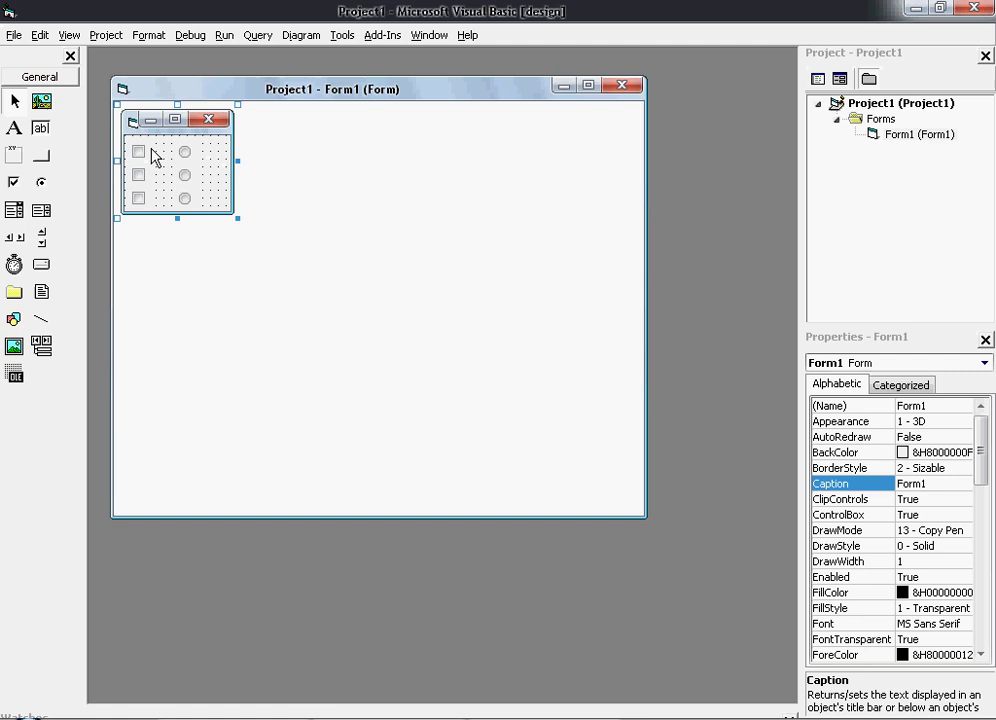
click(184, 152)
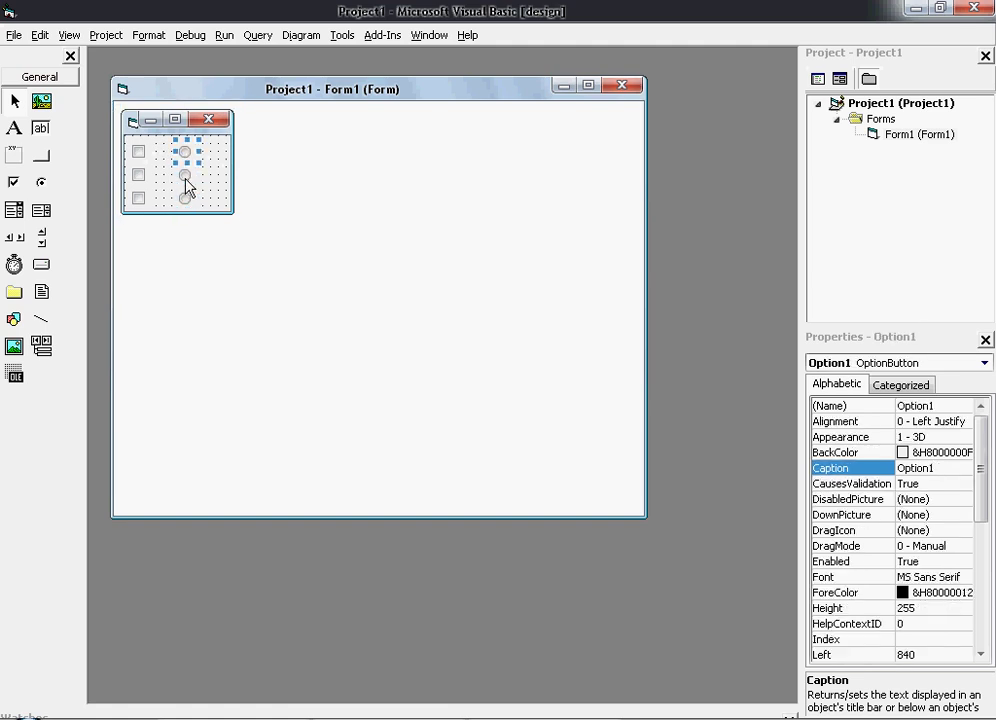
click(184, 198)
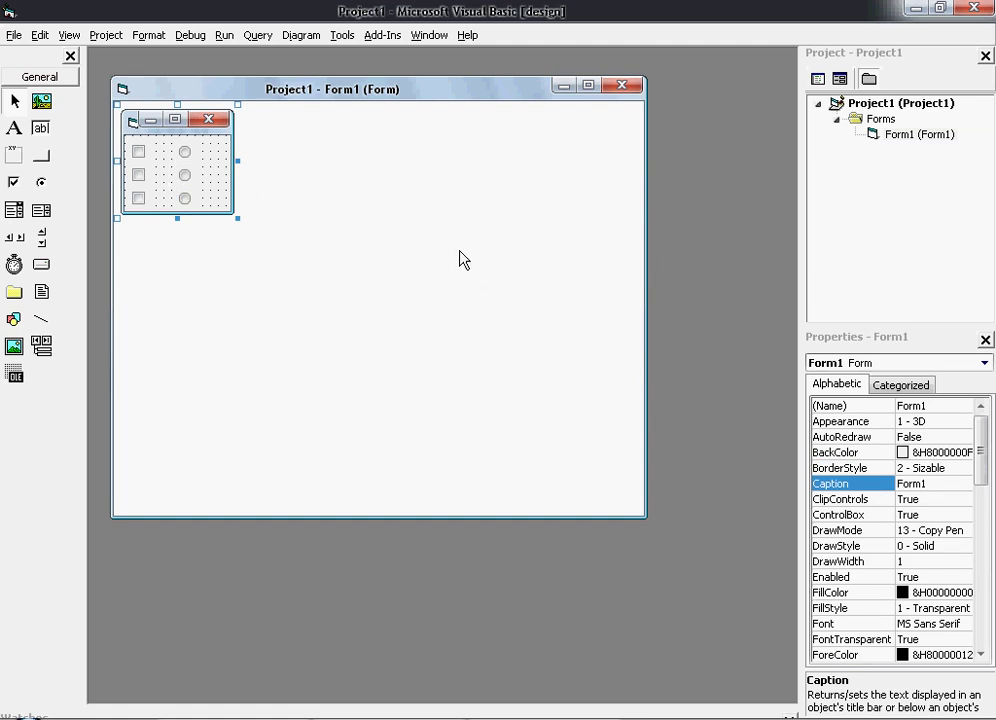
mouse_move(442, 244)
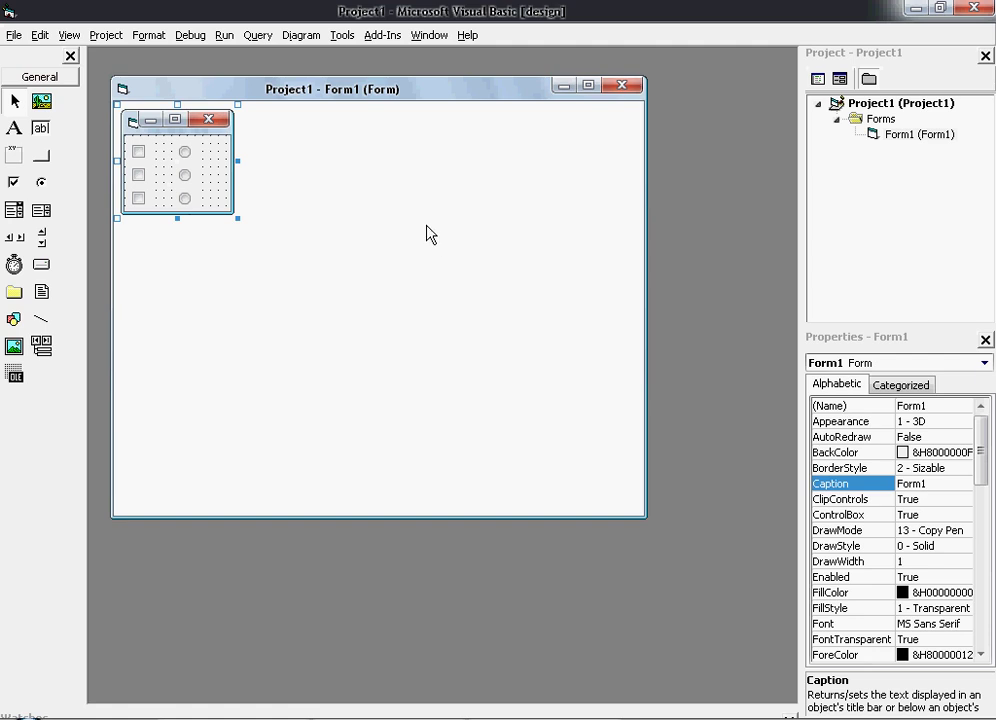
scroll(down, 3)
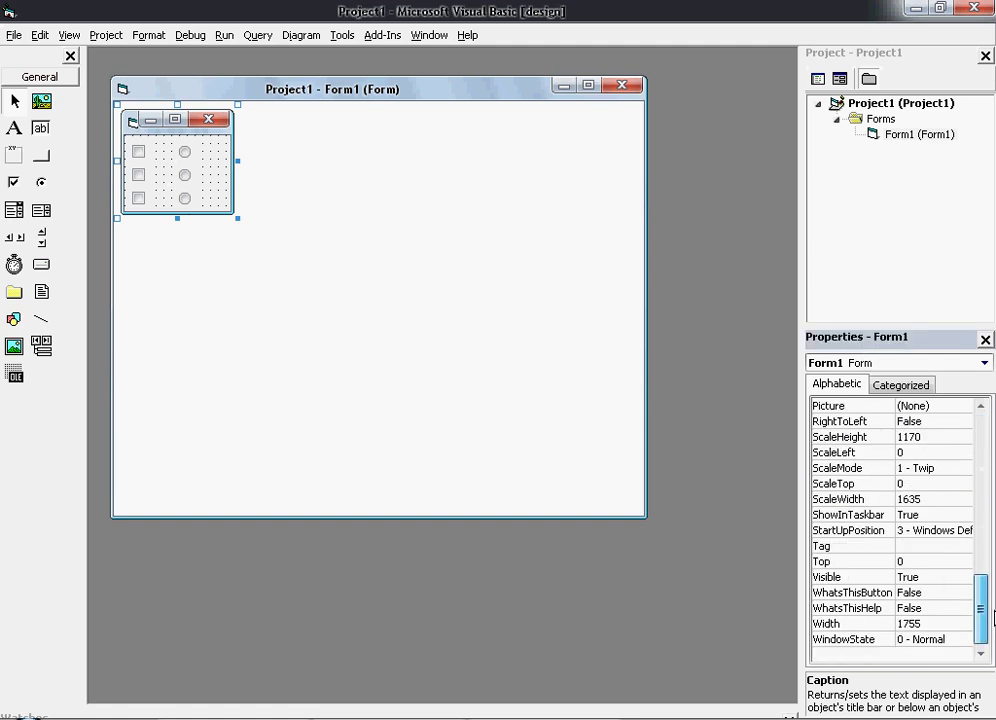